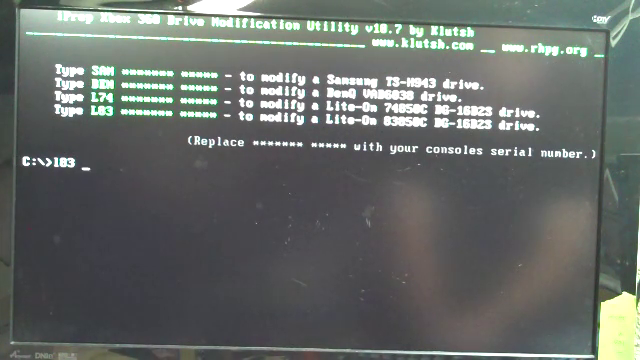
# - Select the Lite-On 83850C drive option and acknowledge the drive warning to start key extraction
pyautogui.write('1')
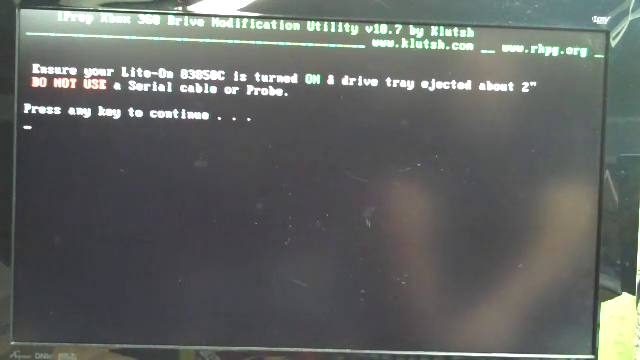
pyautogui.press('enter')
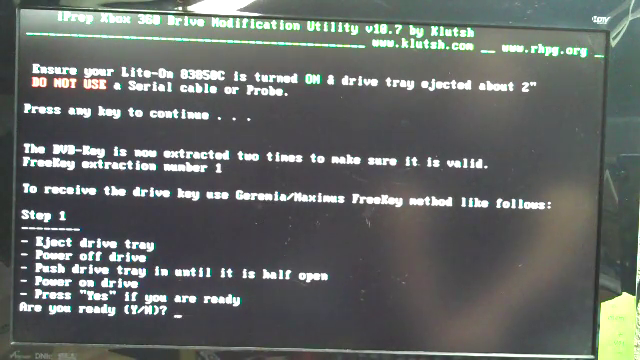
# - Answer Y to 'Are you ready?' to proceed with the FreeKey eject, power and tray steps
pyautogui.write('y')
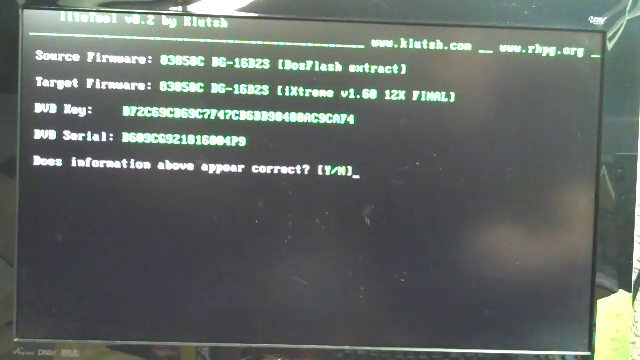
# - Confirm the DVD key and serial with Y so ltetool patches the iXtreme firmware
pyautogui.press('y')
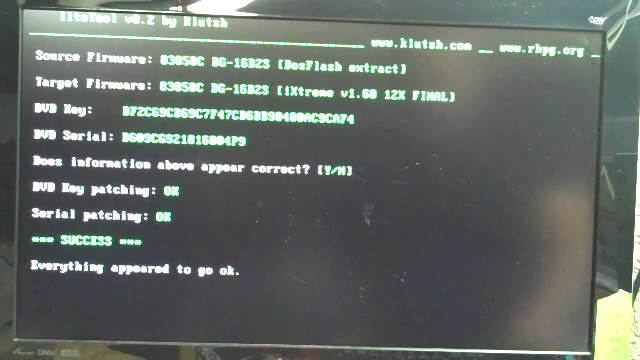